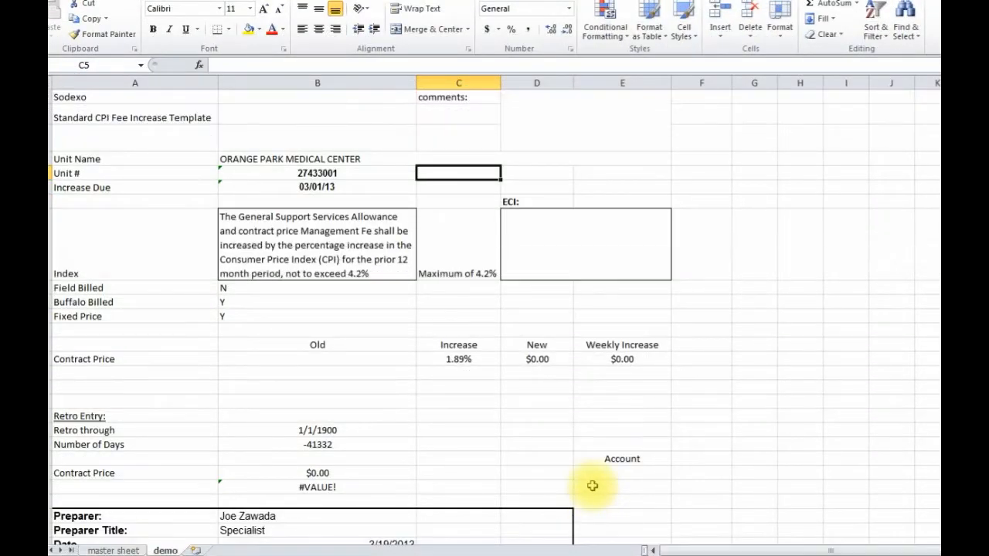
{"action": "mouse_move", "coordinate": [187, 273]}
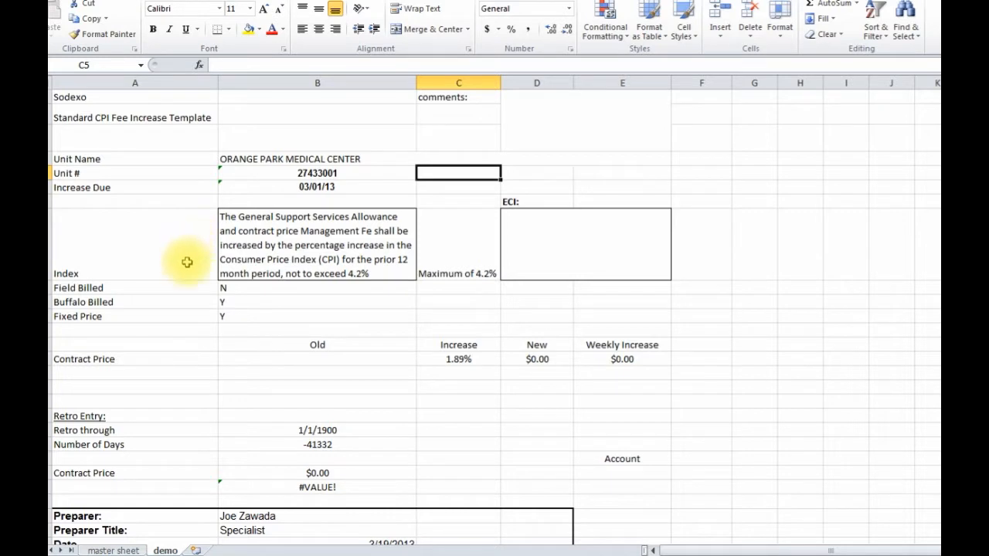
{"action": "mouse_move", "coordinate": [295, 303]}
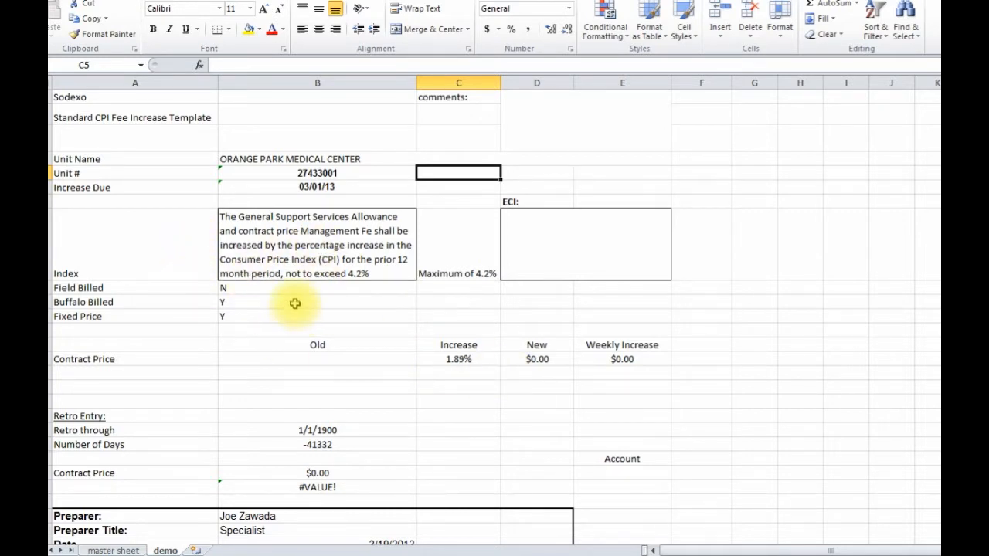
{"action": "mouse_move", "coordinate": [300, 259]}
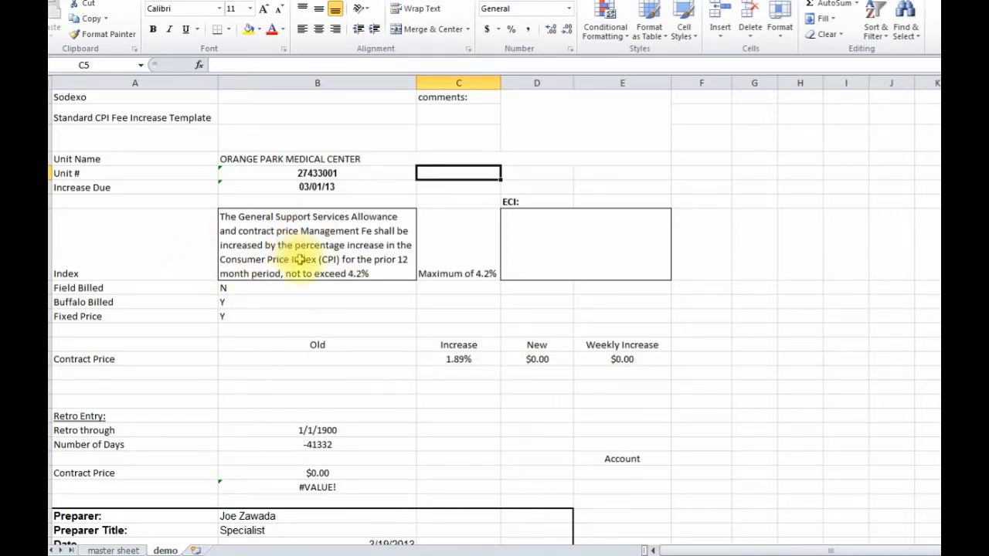
{"action": "mouse_move", "coordinate": [218, 458]}
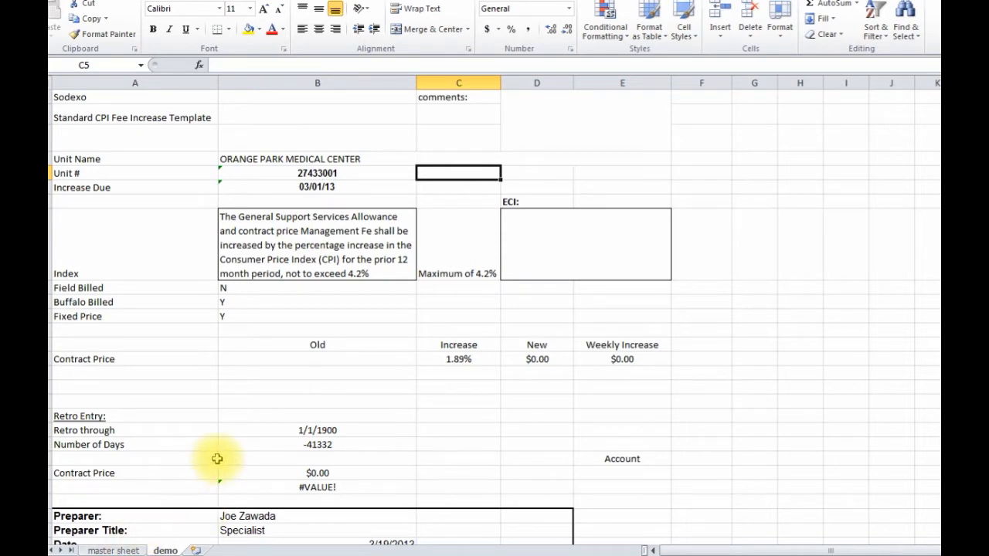
Run the macro from the master sheet to create tabs 81122001, 81321001, 81357001, 81375001, 81375006, then save
{"action": "left_click", "coordinate": [113, 550]}
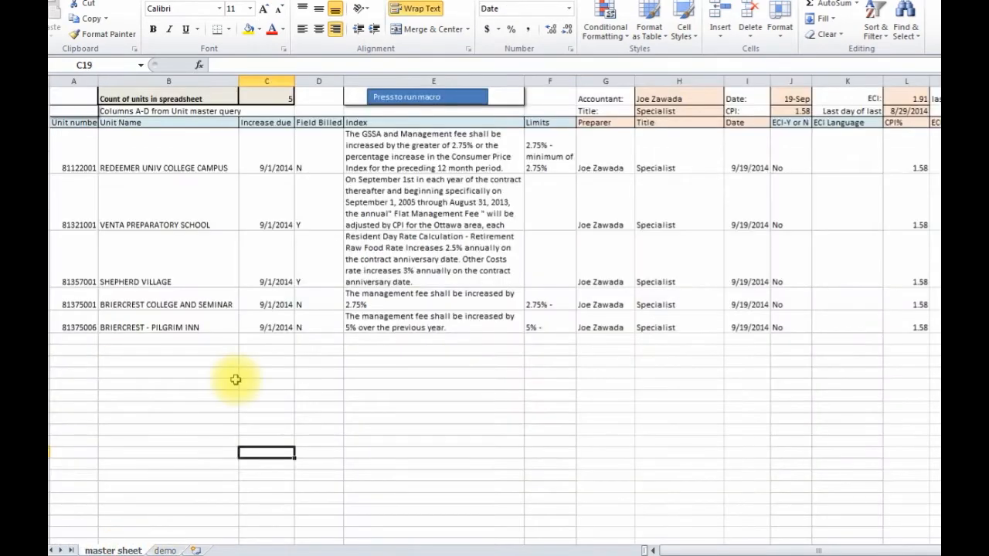
{"action": "mouse_move", "coordinate": [147, 178]}
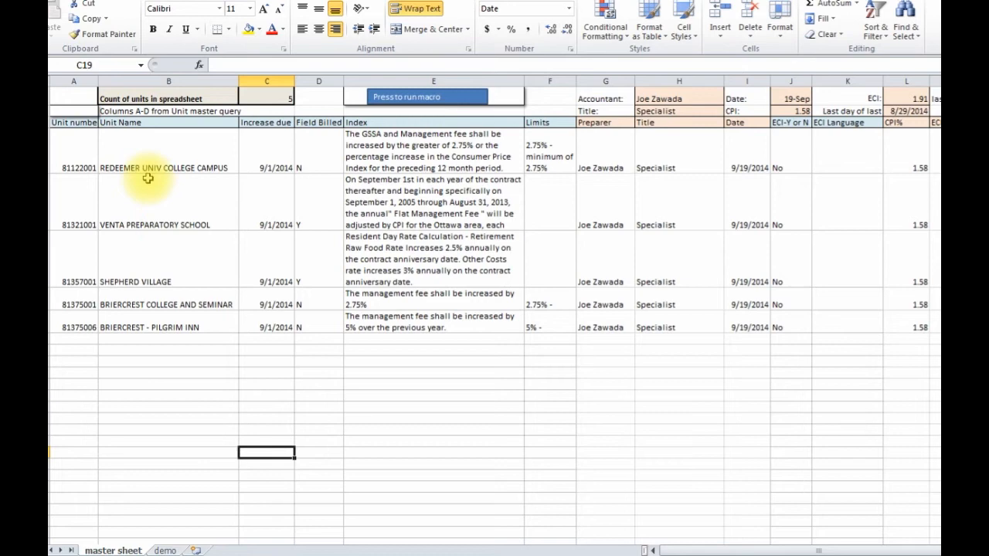
{"action": "left_click", "coordinate": [318, 203]}
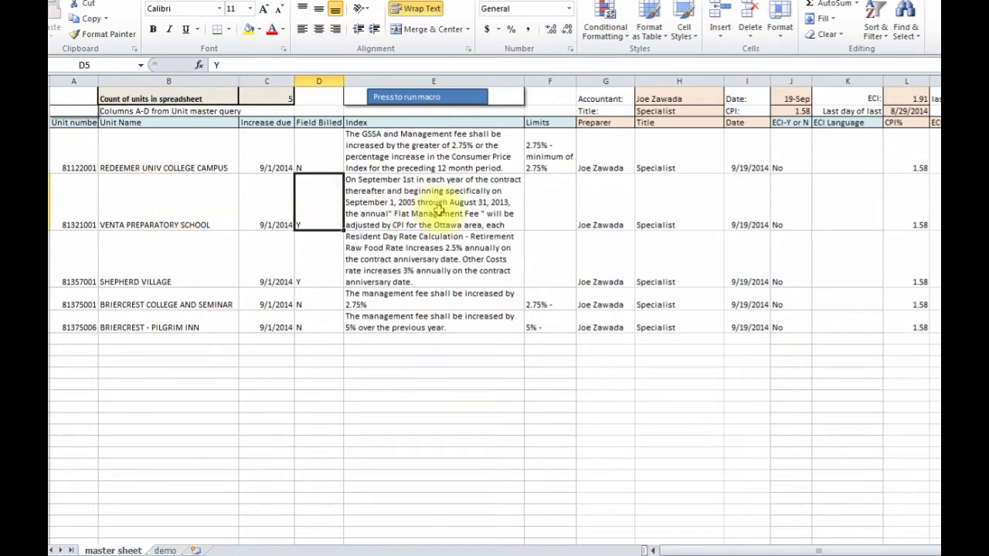
{"action": "left_click", "coordinate": [432, 202]}
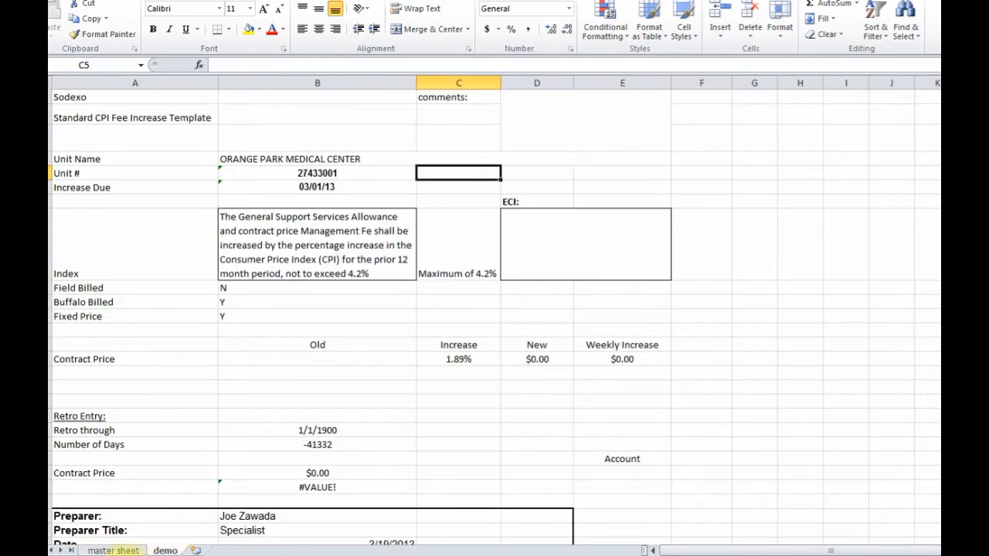
{"action": "left_click", "coordinate": [113, 550]}
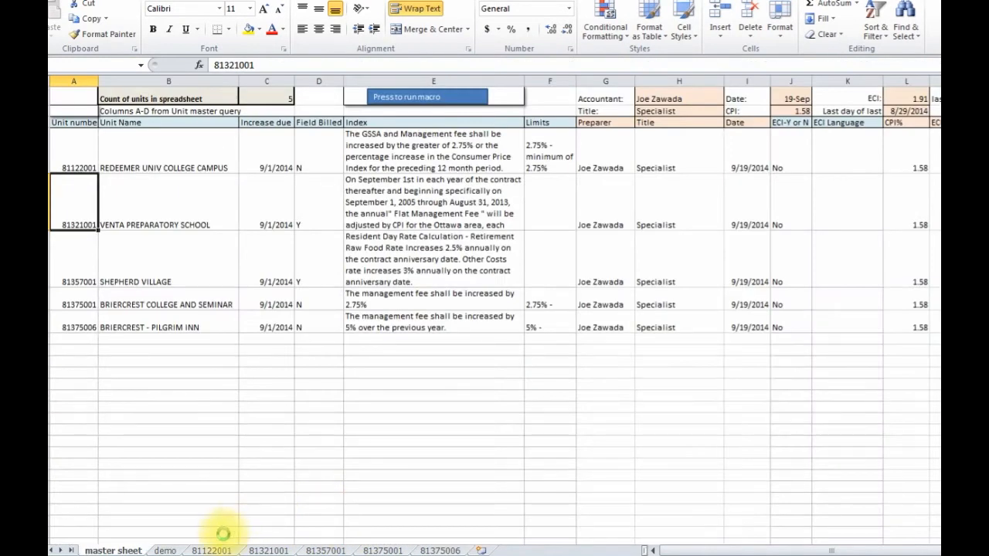
{"action": "mouse_move", "coordinate": [352, 462]}
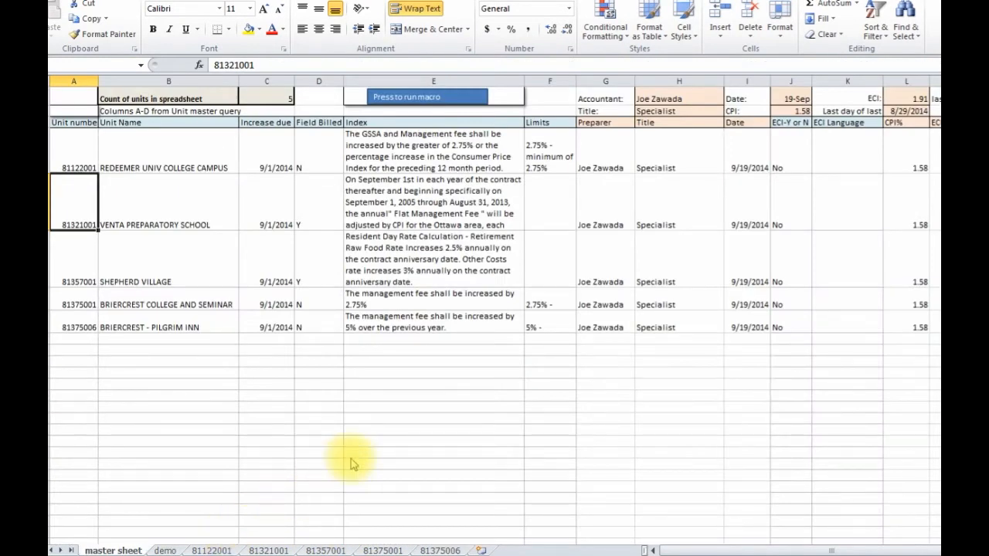
{"action": "key", "text": "ctrl+s"}
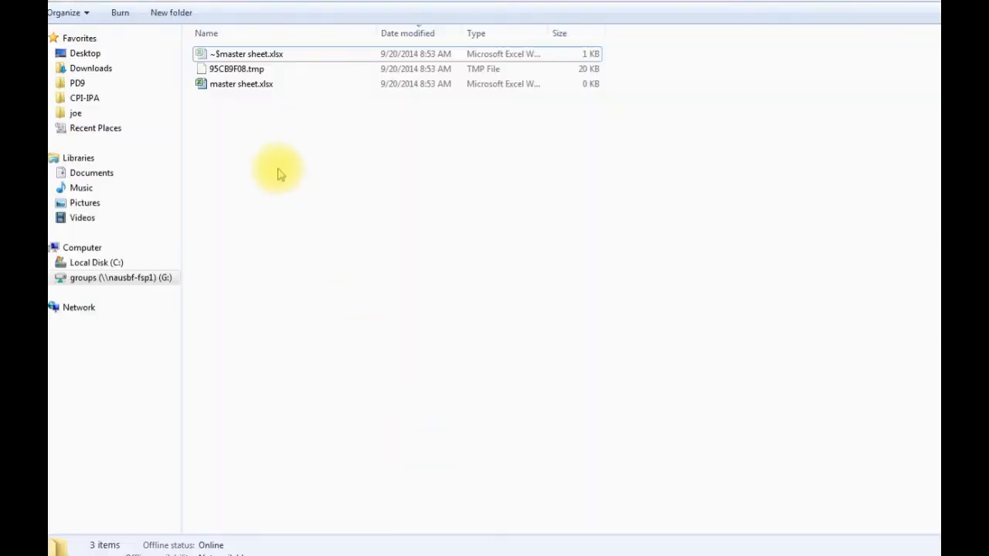
{"action": "mouse_move", "coordinate": [369, 171]}
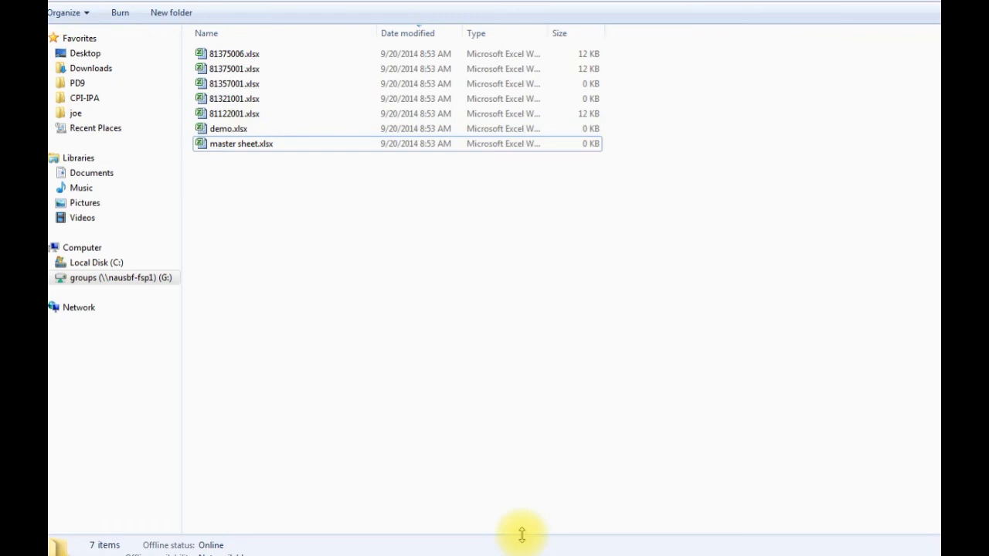
Open the 81122001.xlsx unit workbook from the folder
{"action": "left_click", "coordinate": [228, 113]}
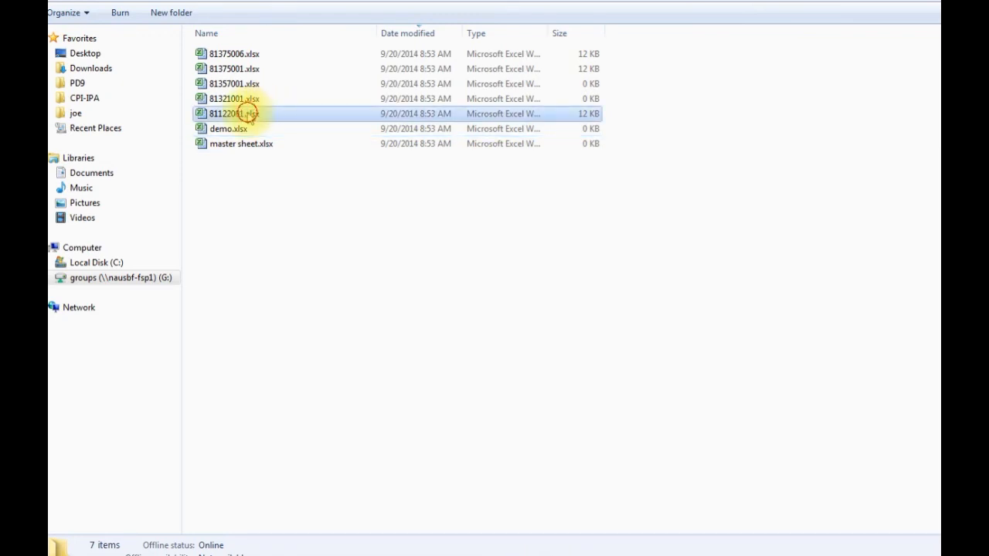
{"action": "double_click", "coordinate": [231, 114]}
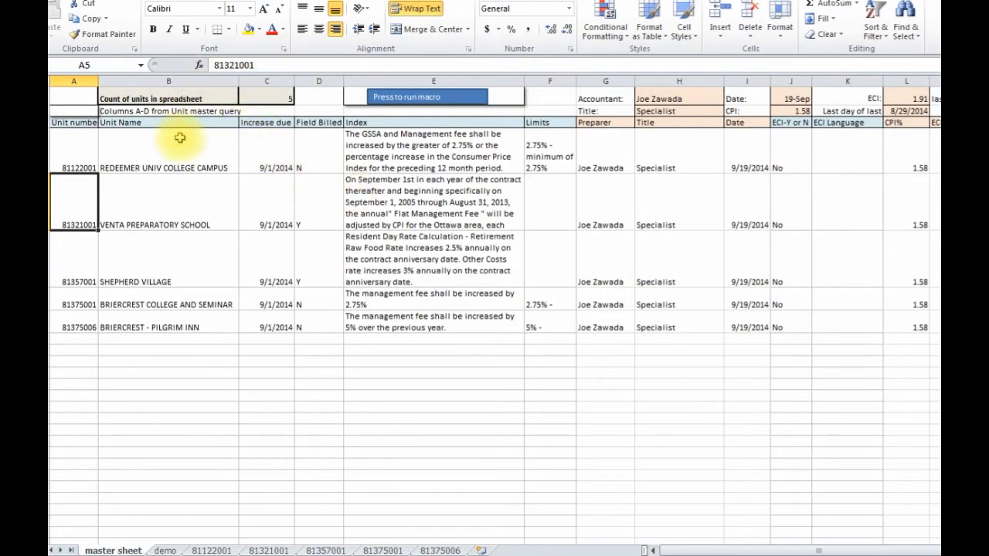